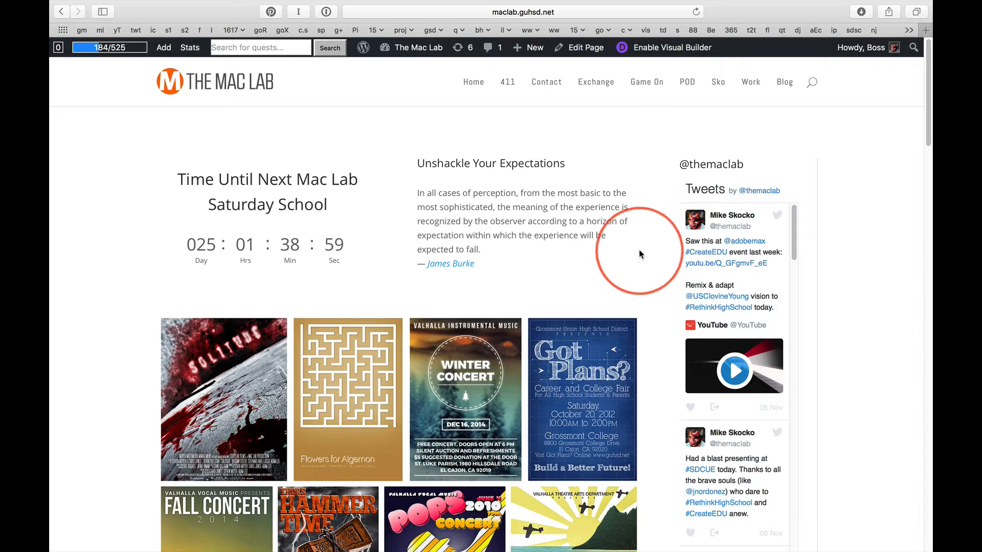
Scroll the homepage down to the Week 13: Think Different REQUIRED quest list.
scroll(down, 3)
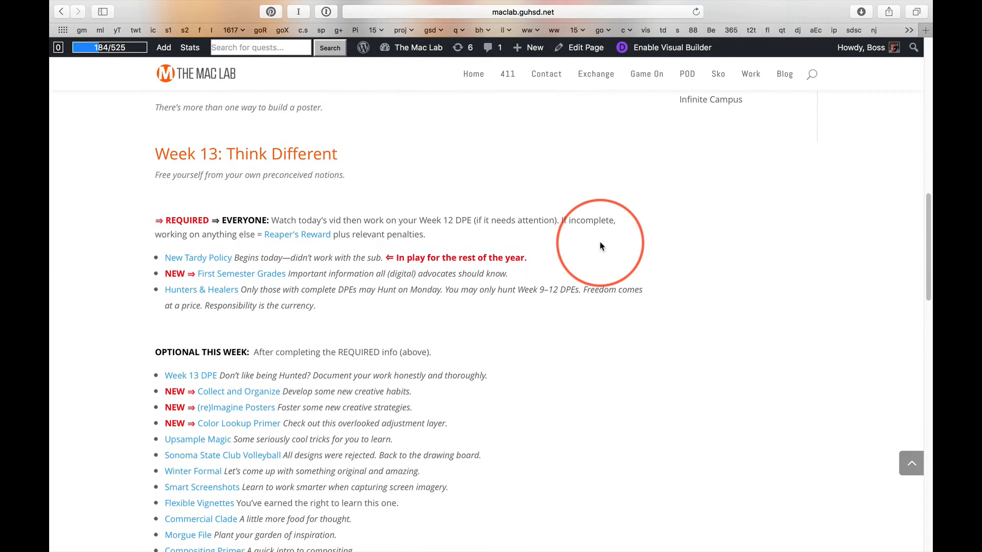
scroll(down, 3)
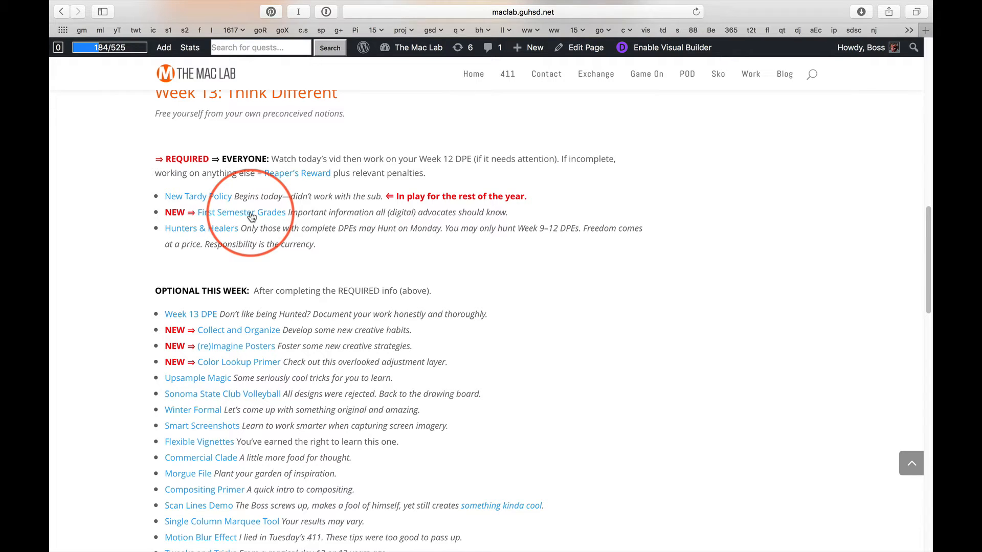
mouse_move(396, 272)
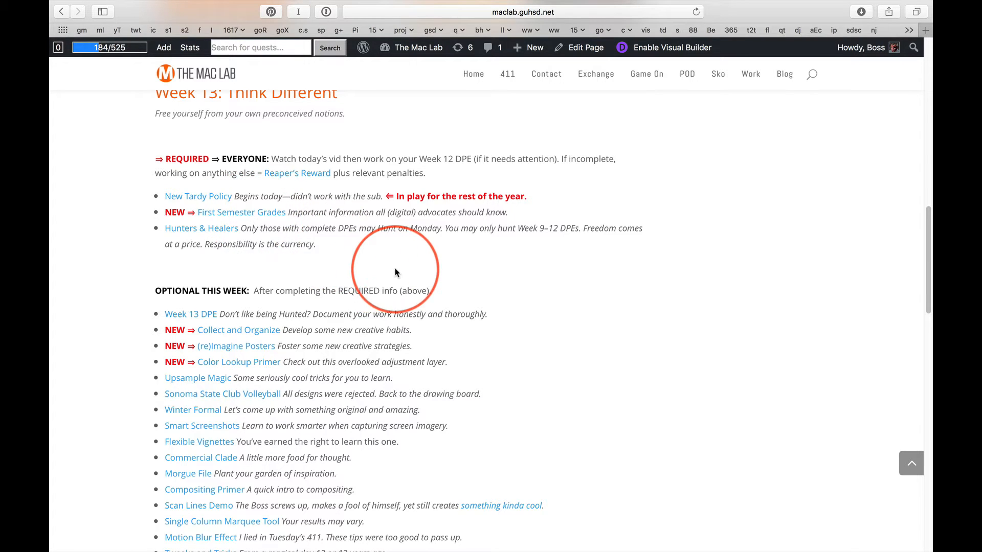
Scroll down through the OPTIONAL THIS WEEK quests, from Week 13 DPE to DesignCuts.
scroll(down, 3)
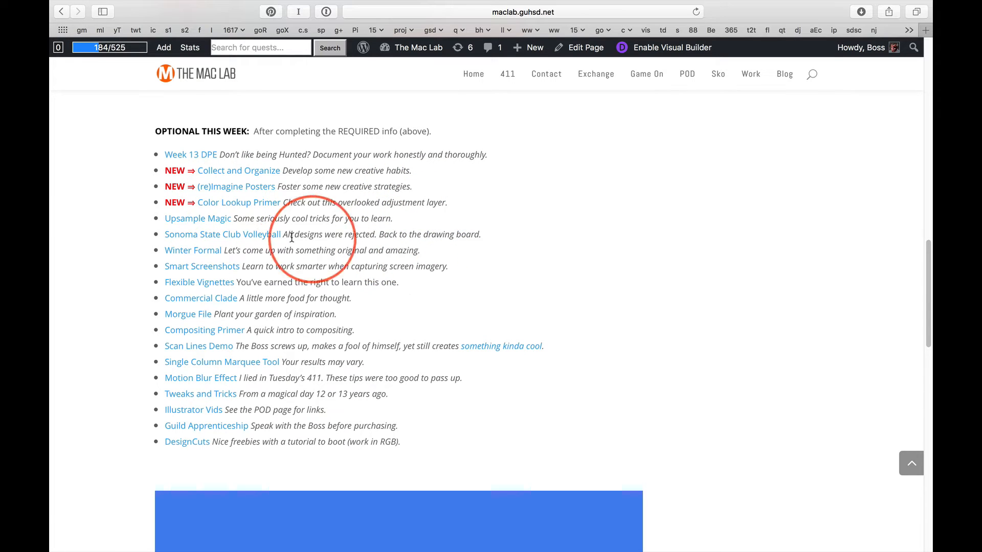
mouse_move(213, 238)
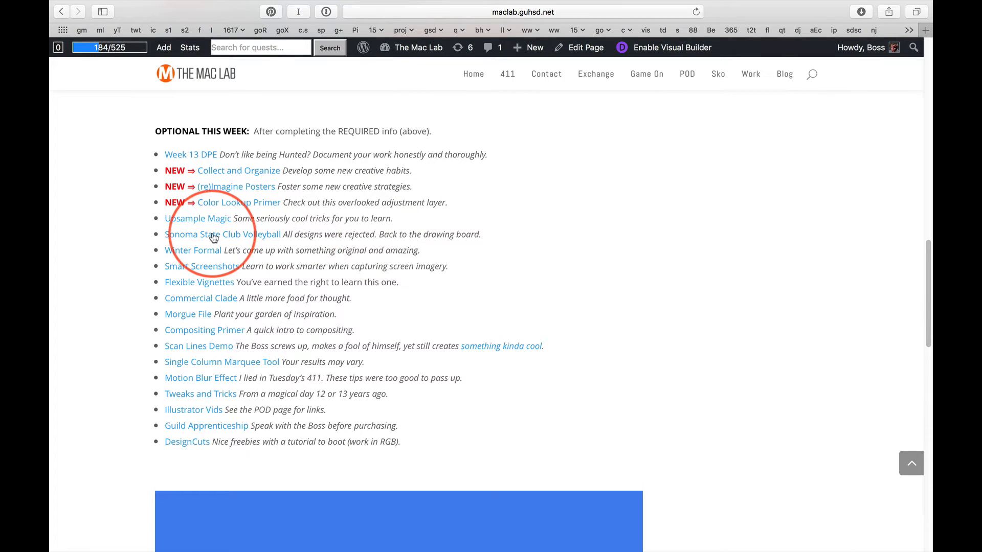
mouse_move(567, 240)
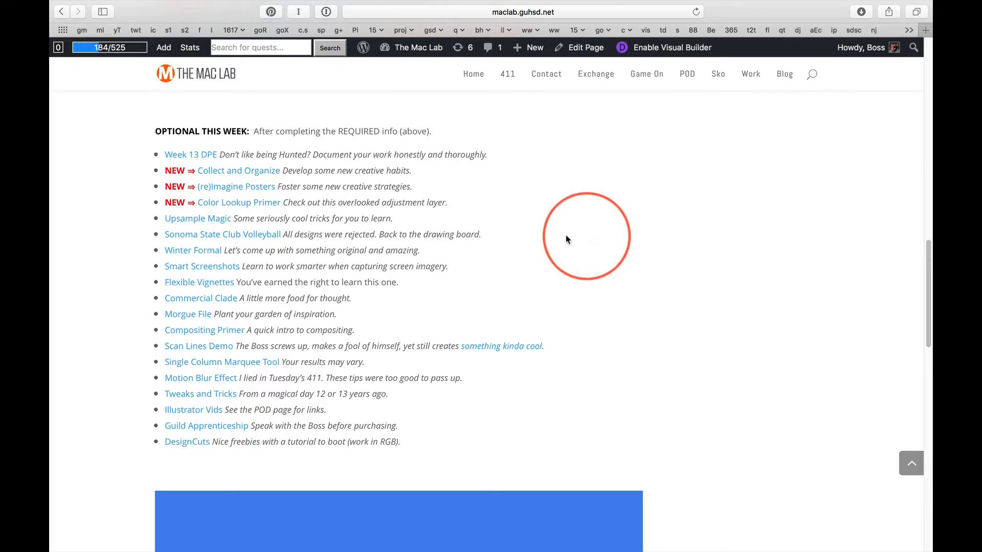
mouse_move(230, 236)
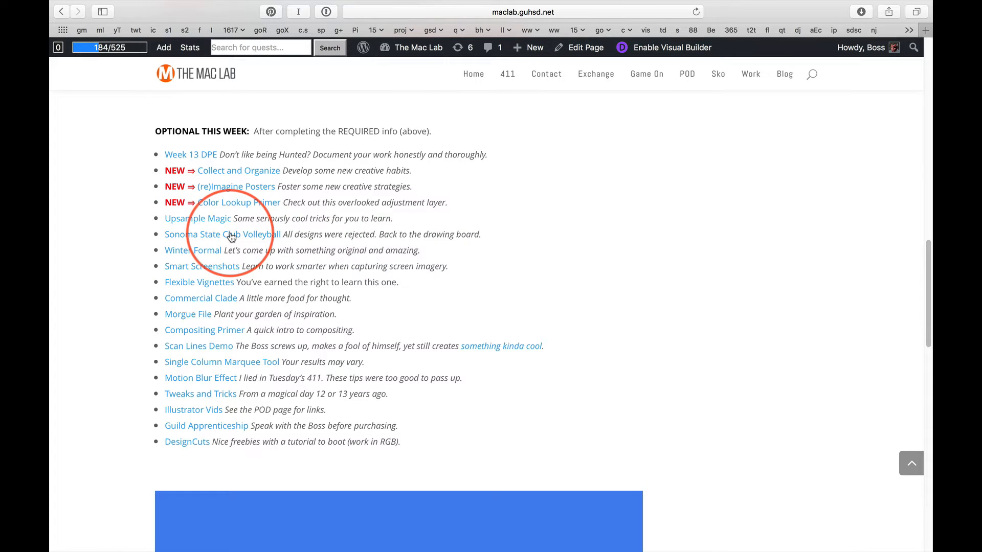
mouse_move(253, 241)
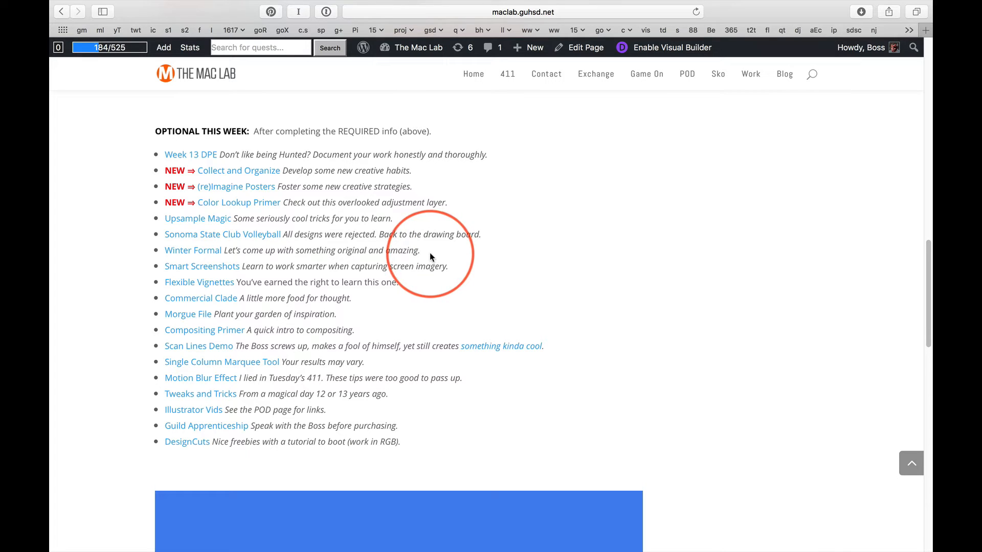
mouse_move(439, 256)
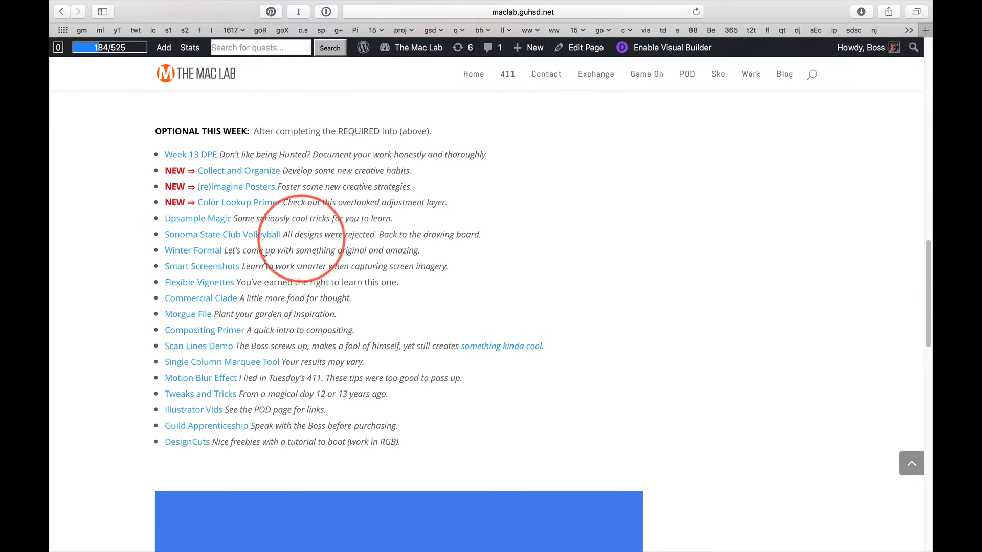
mouse_move(501, 272)
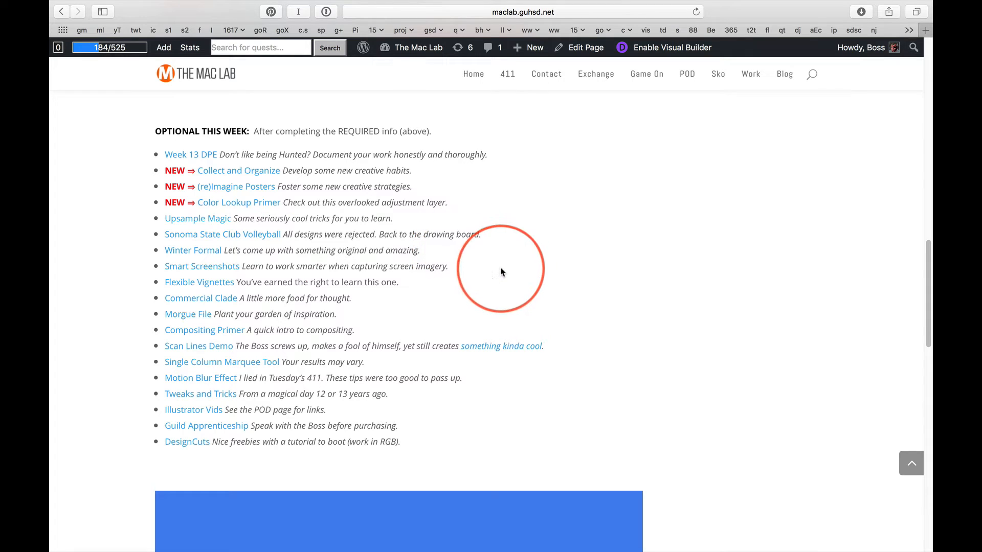
mouse_move(197, 254)
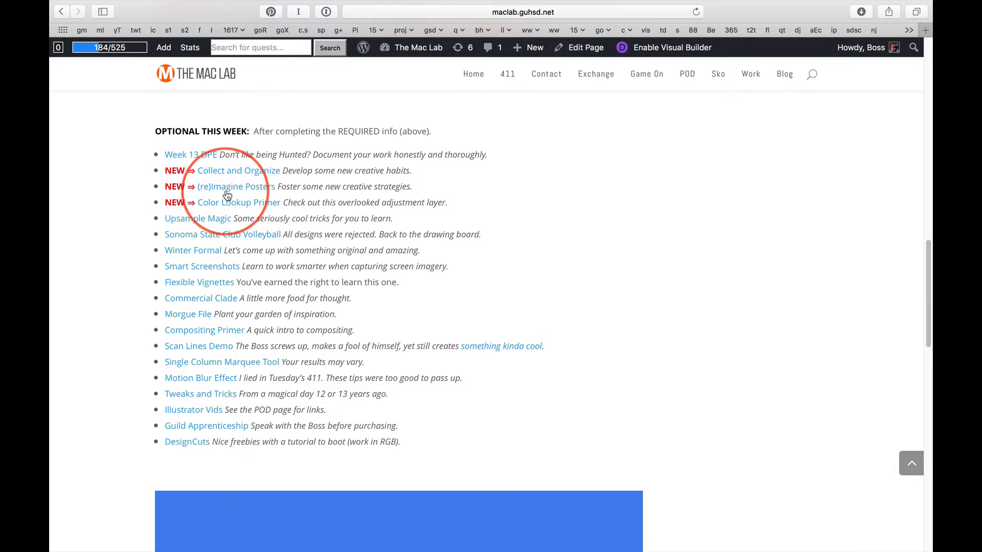
mouse_move(198, 239)
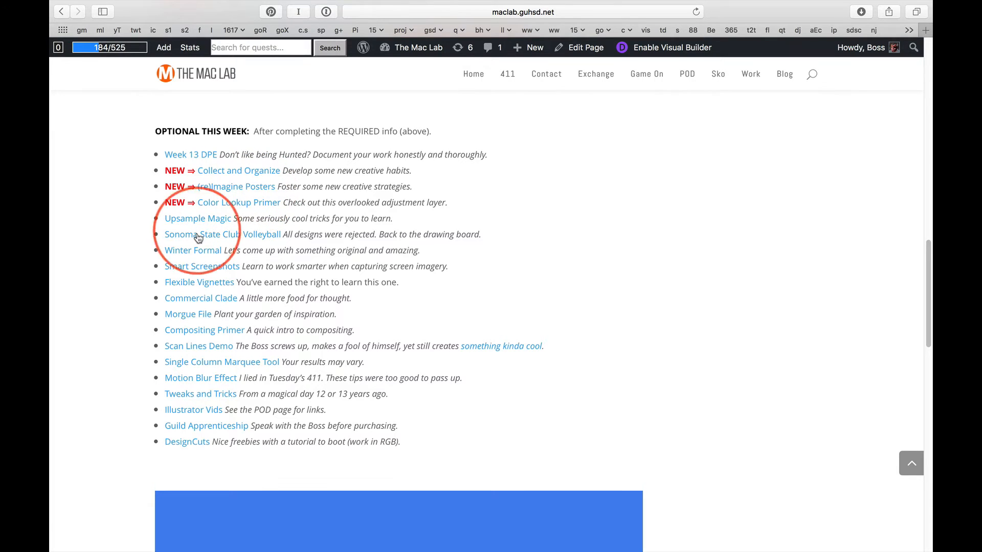
mouse_move(269, 251)
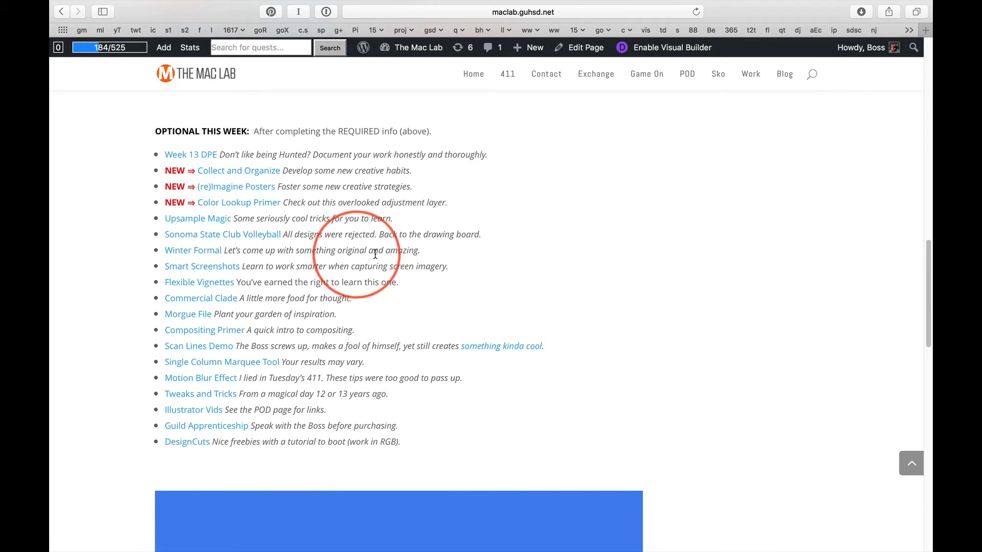
mouse_move(567, 289)
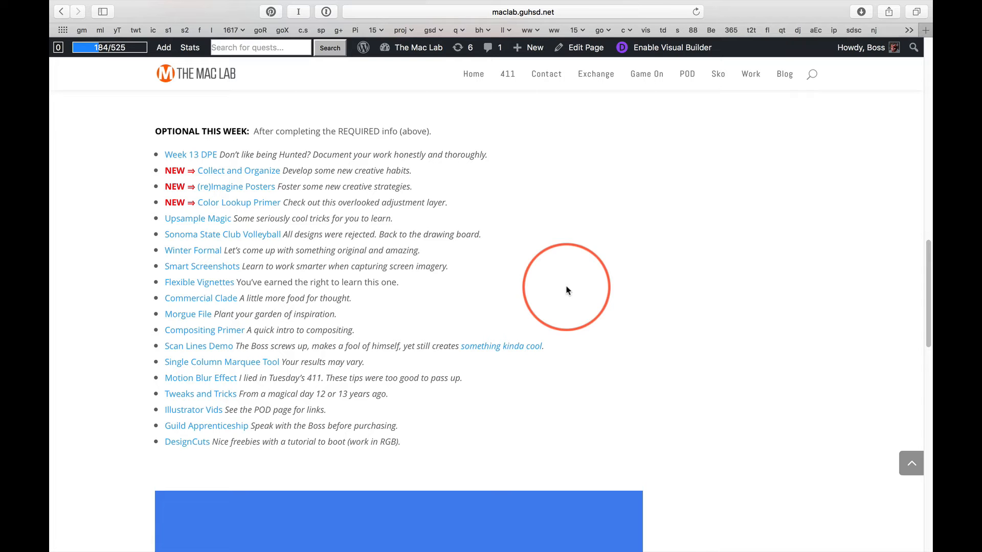
mouse_move(253, 188)
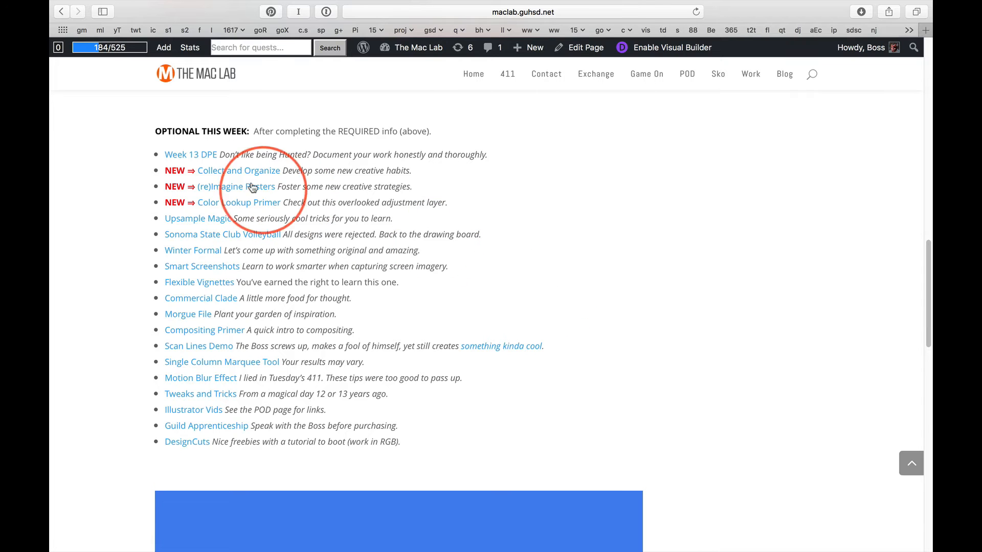
mouse_move(669, 275)
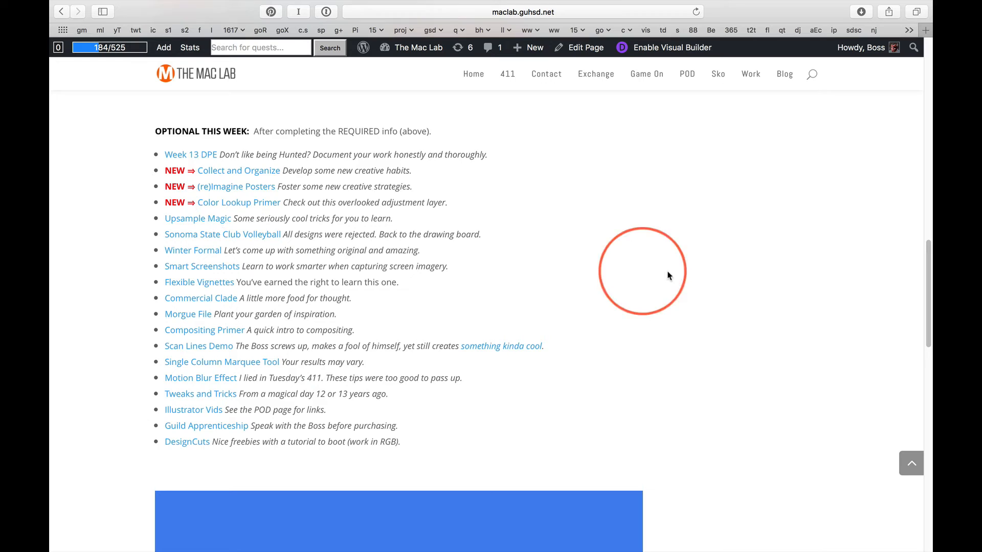
Reach the Mini Exchange section and bring up the Early Bird item's 17-gold details.
scroll(down, 3)
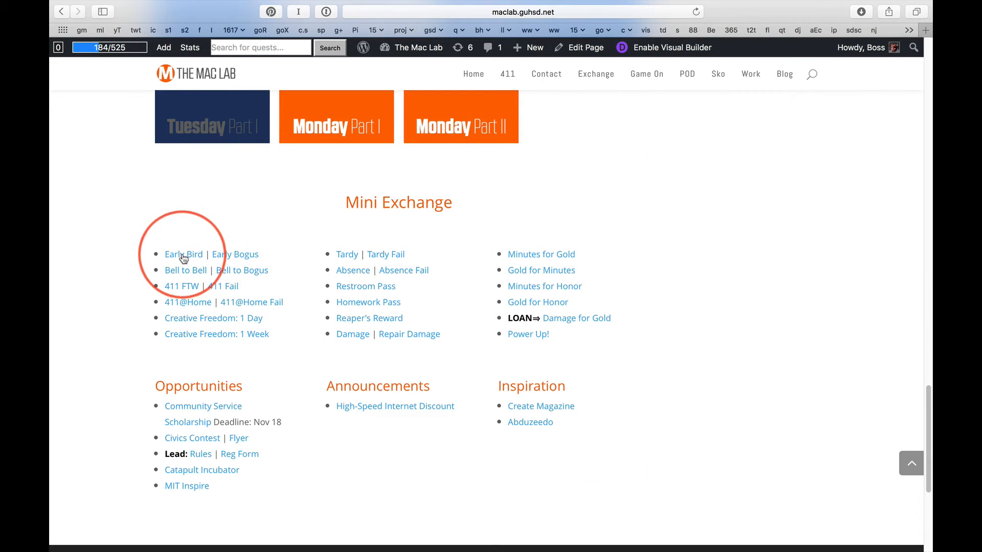
click(190, 48)
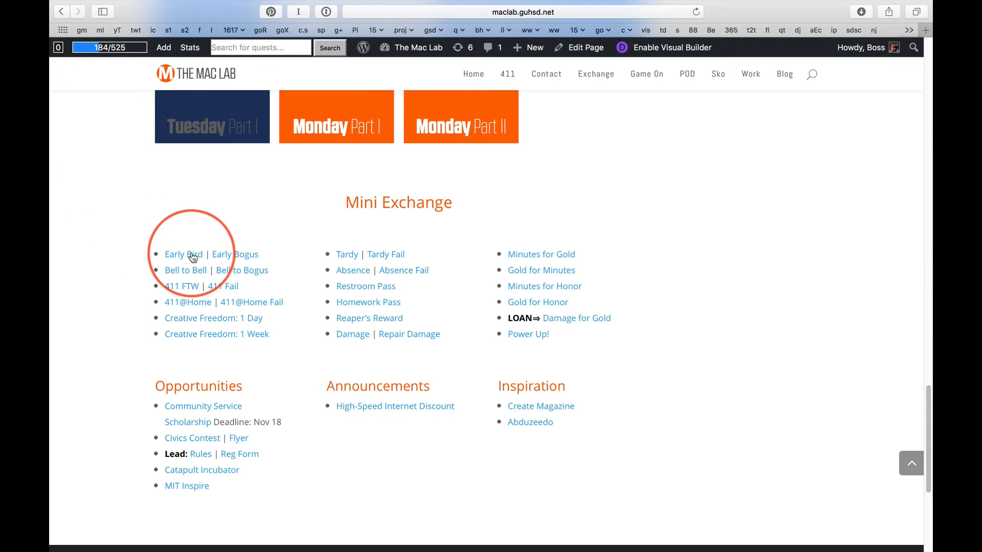
click(184, 254)
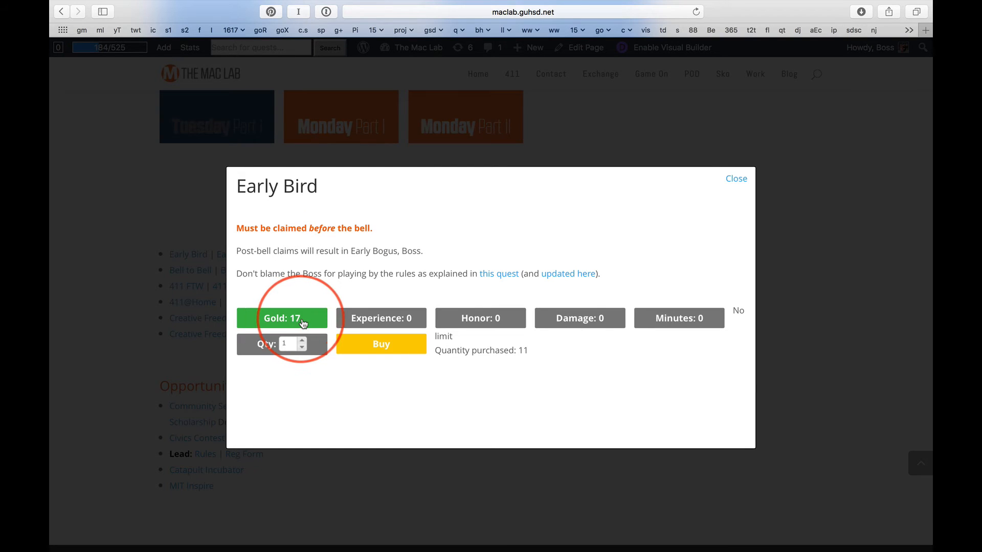
mouse_move(614, 286)
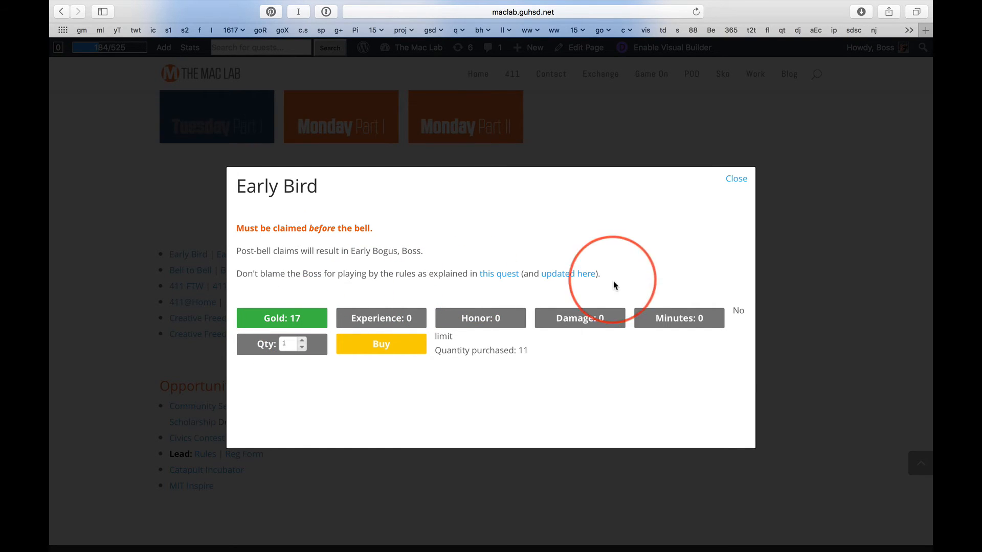
mouse_move(867, 146)
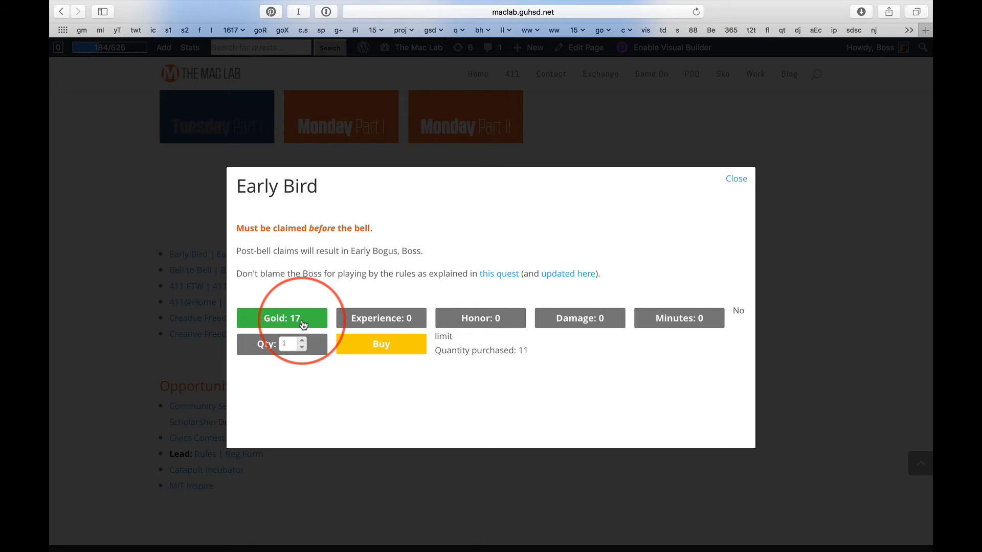
mouse_move(138, 207)
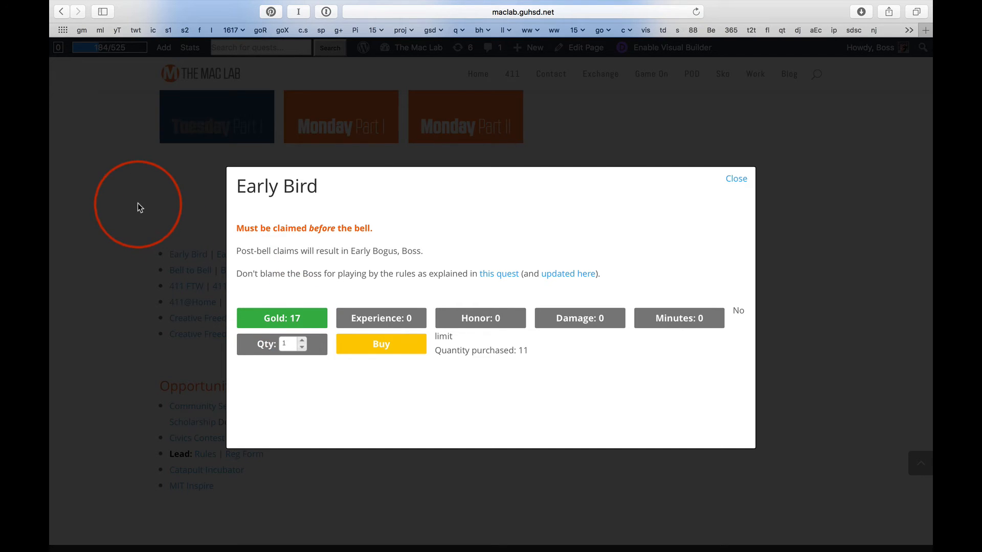
Dismiss the Early Bird popup, returning to the Mini Exchange list.
click(736, 178)
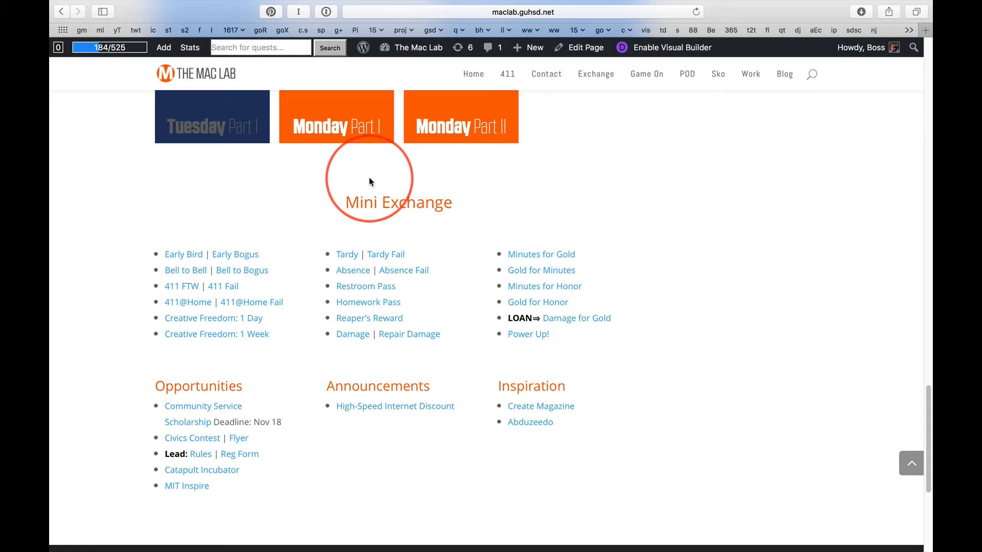
mouse_move(755, 194)
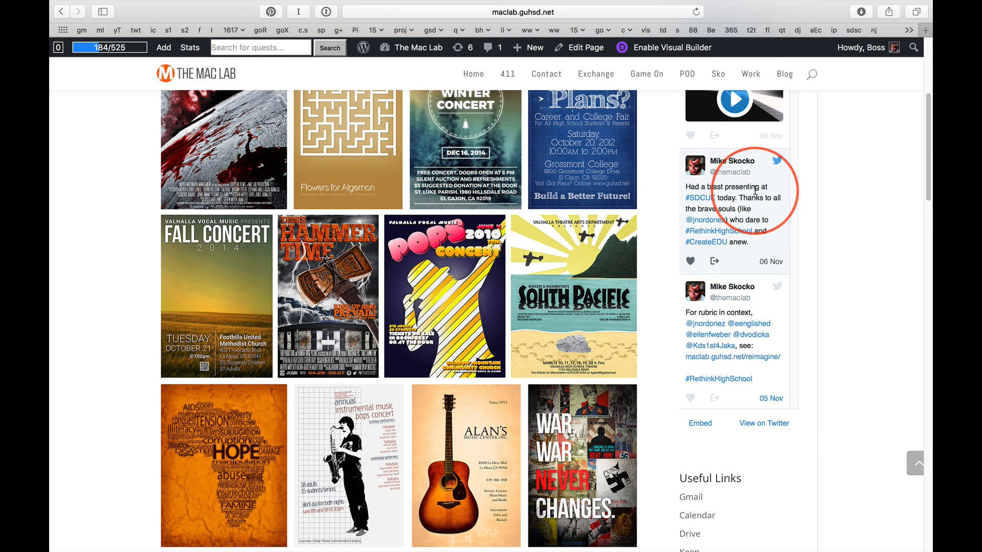
Scroll back to the top of the homepage with the Saturday School countdown and poster gallery.
scroll(up, 3)
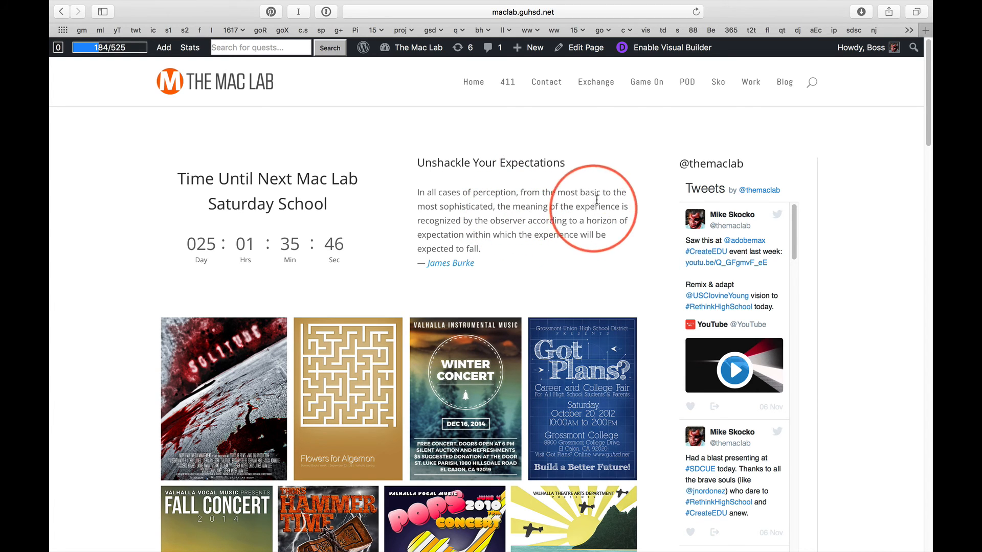
mouse_move(762, 152)
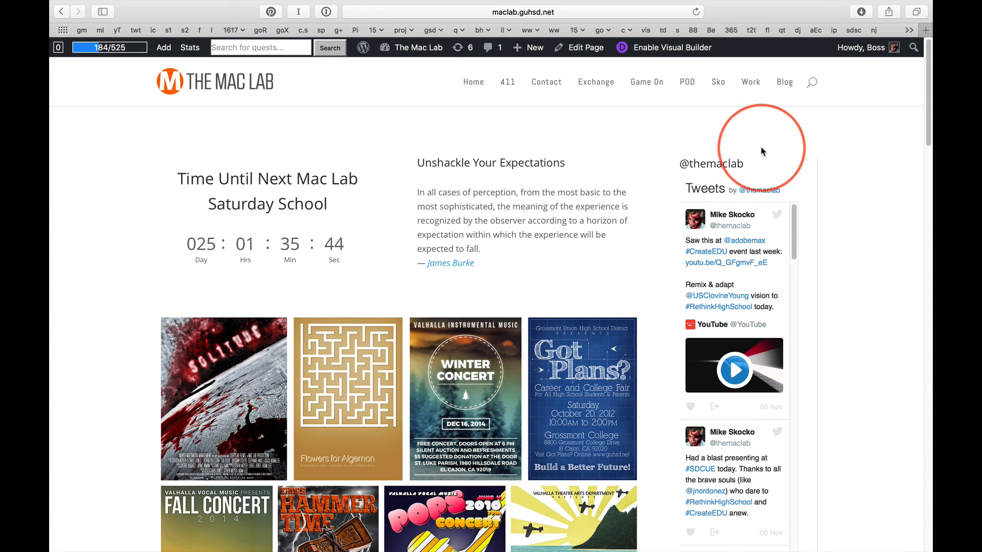
mouse_move(677, 174)
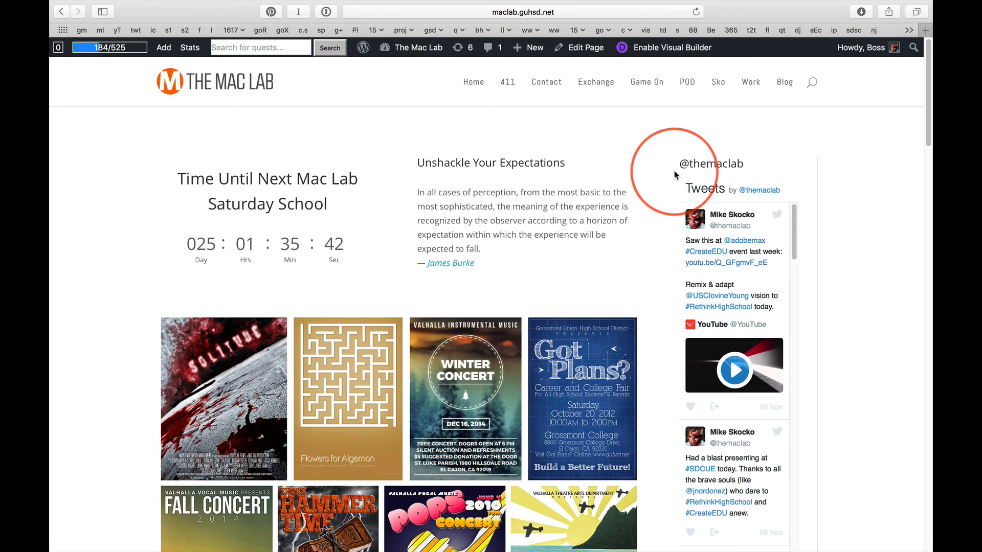